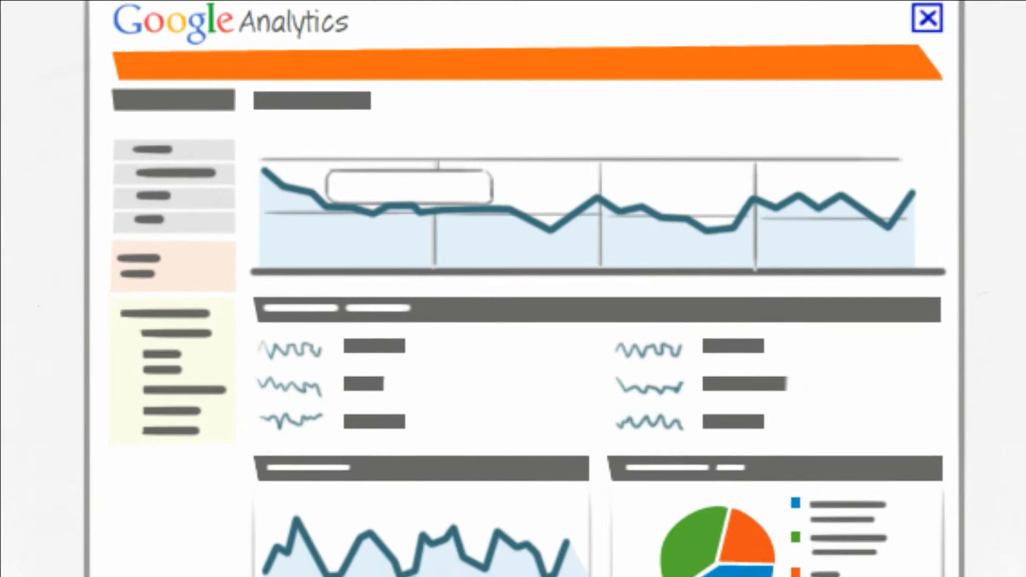
pyautogui.scroll(-3)
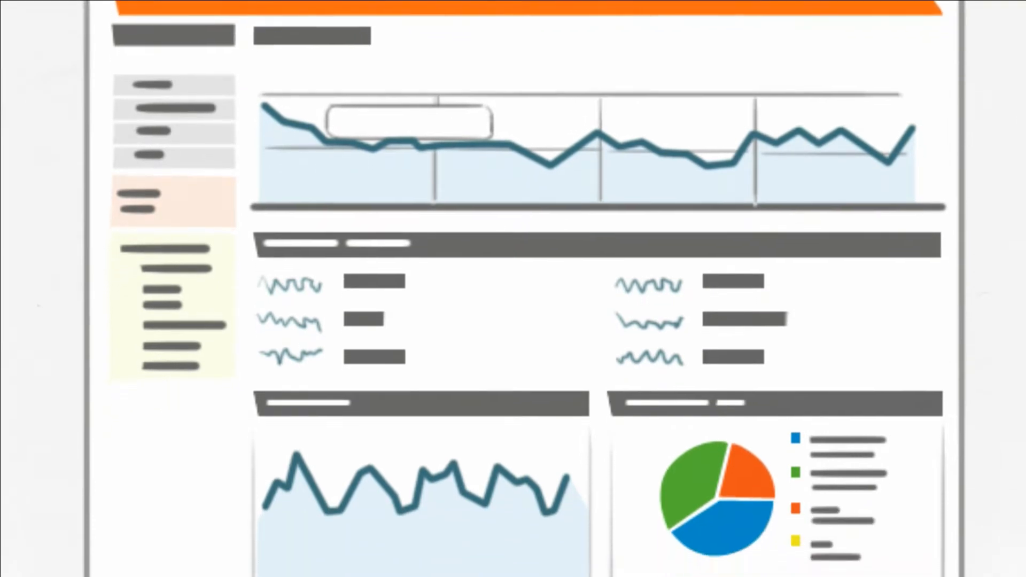
pyautogui.scroll(-3)
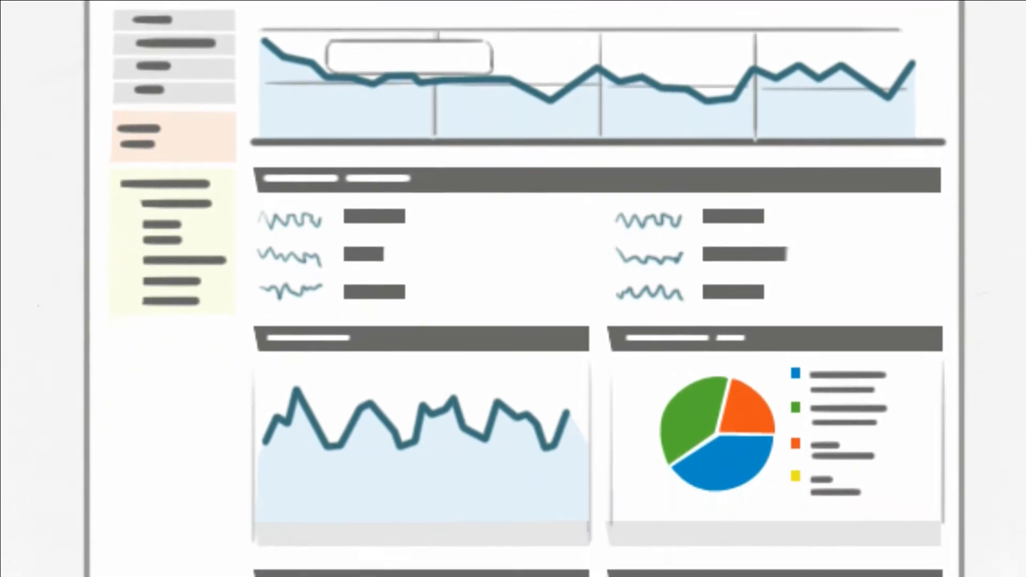
pyautogui.scroll(-3)
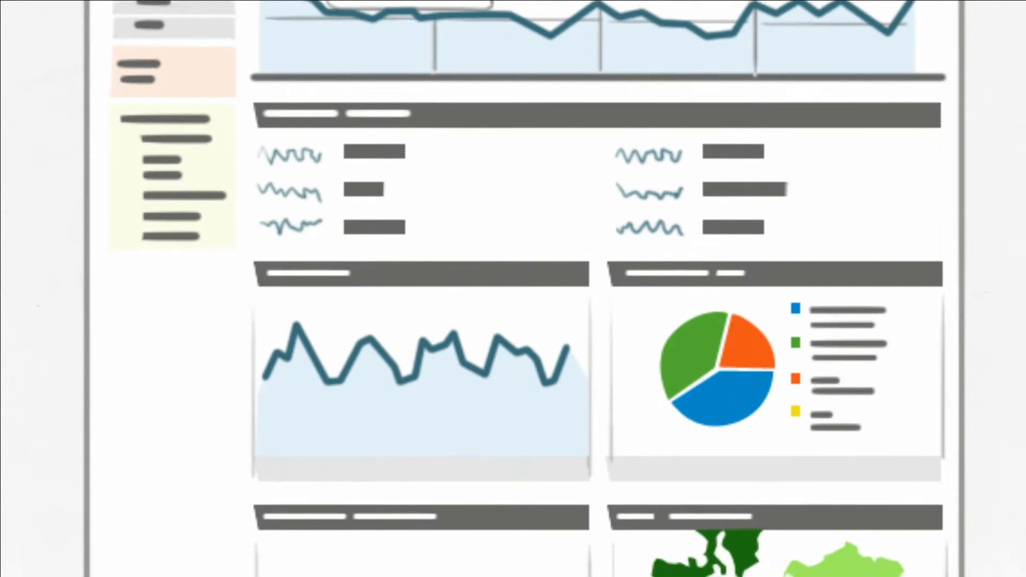
pyautogui.scroll(-3)
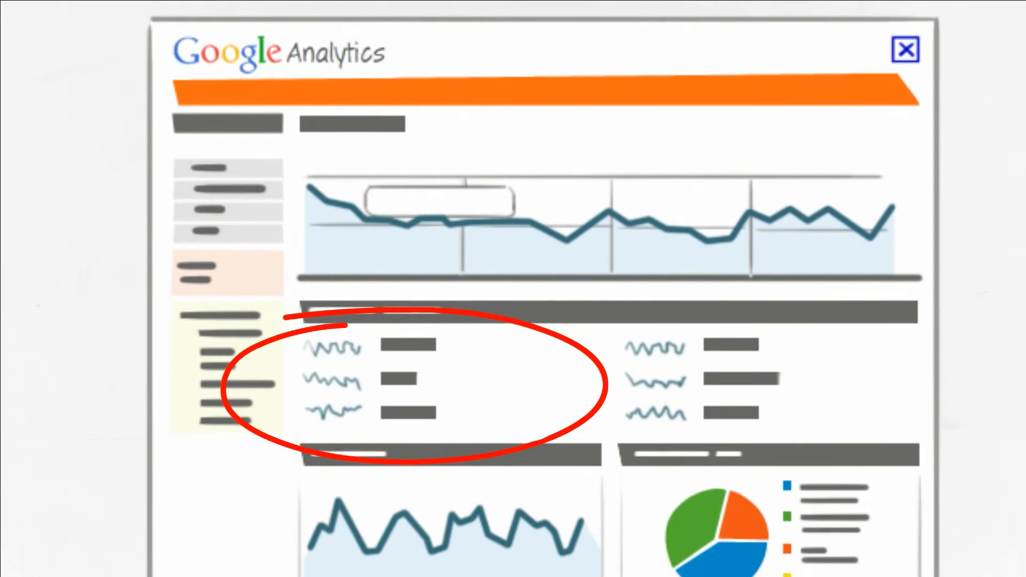
pyautogui.scroll(-3)
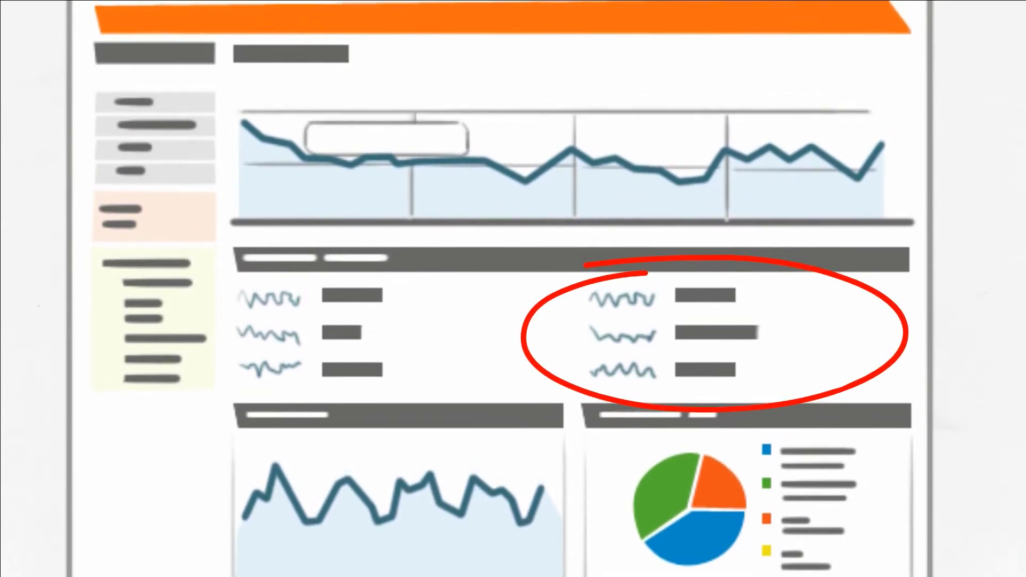
pyautogui.scroll(-3)
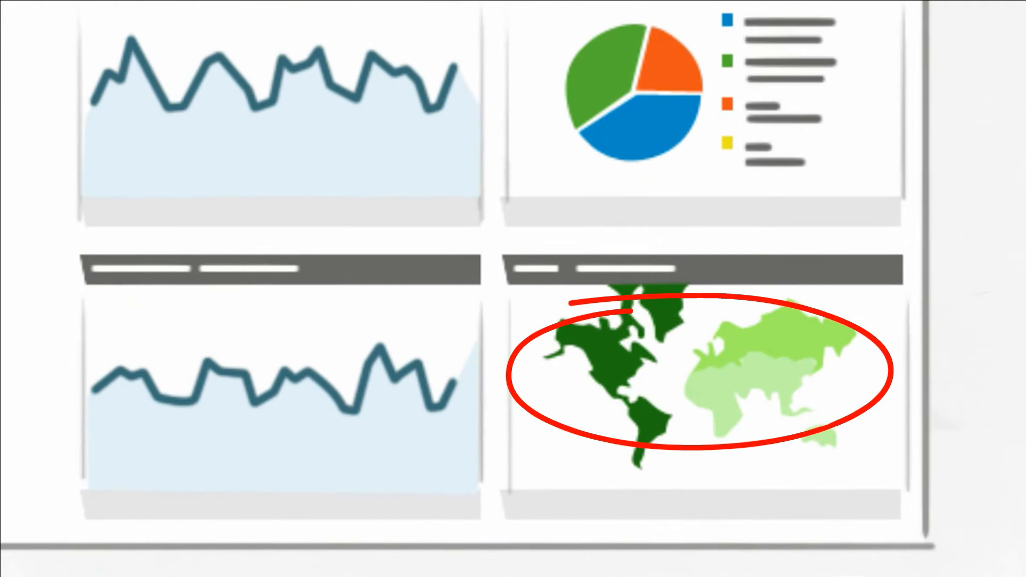